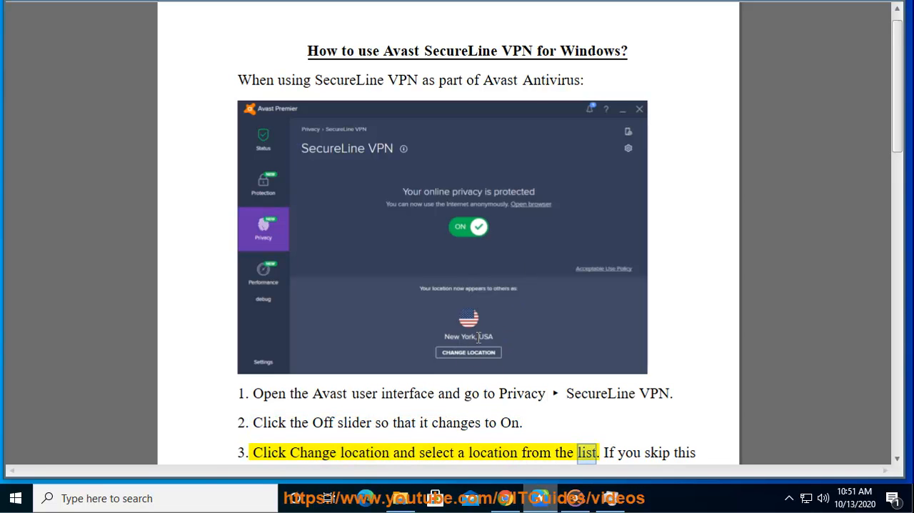
Scroll the guide down to the 'When using the standalone version of SecureLine VPN' section
scroll("down", 3)
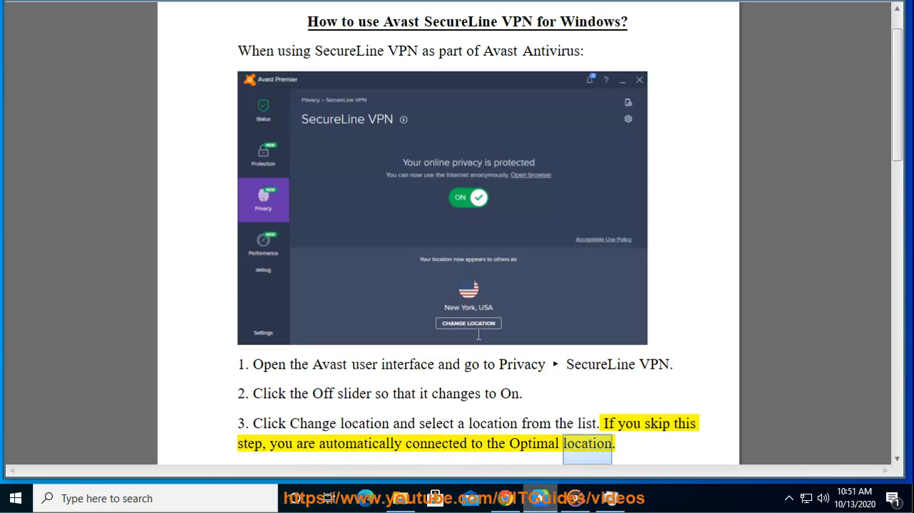
scroll("down", 3)
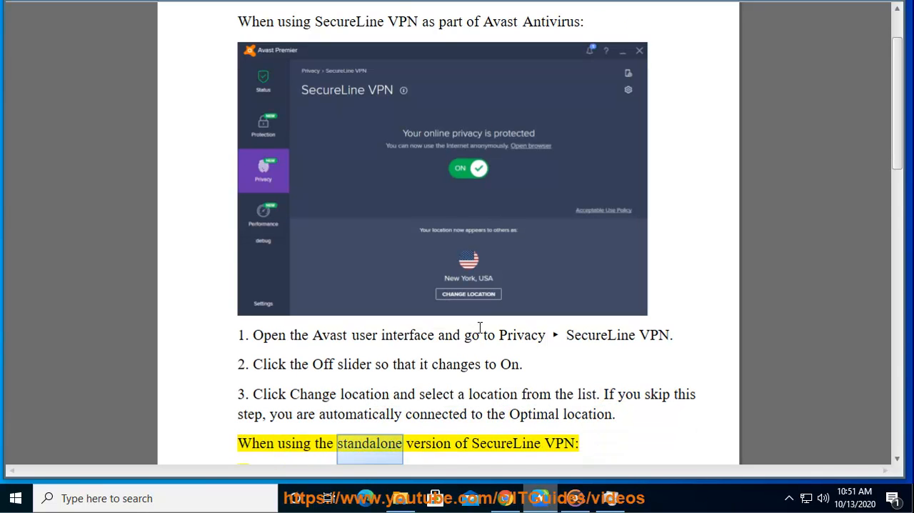
scroll("down", 3)
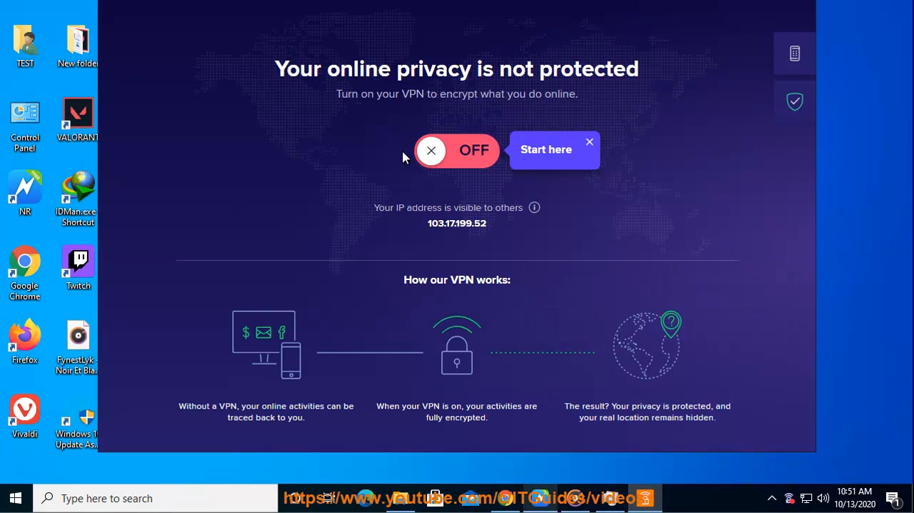
mouse_move(598, 236)
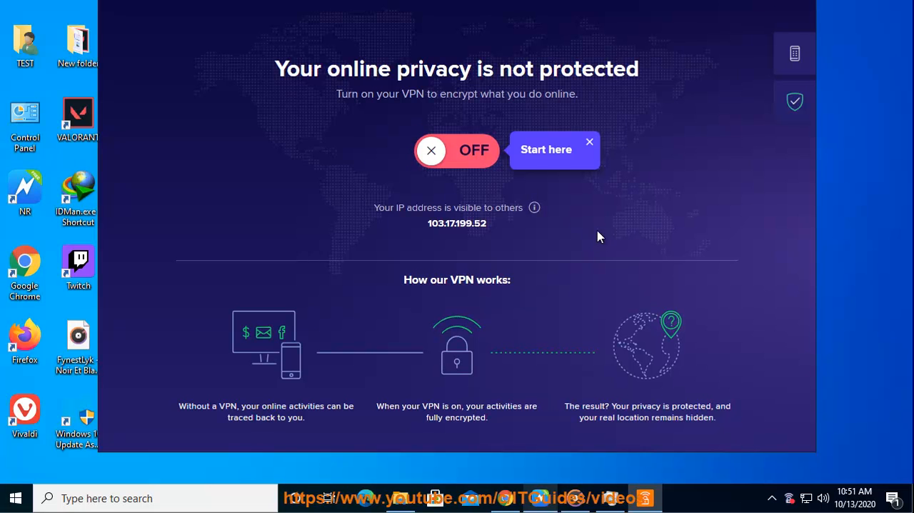
Close the 'Start here' tooltip beside the VPN on/off switch
left_click(535, 207)
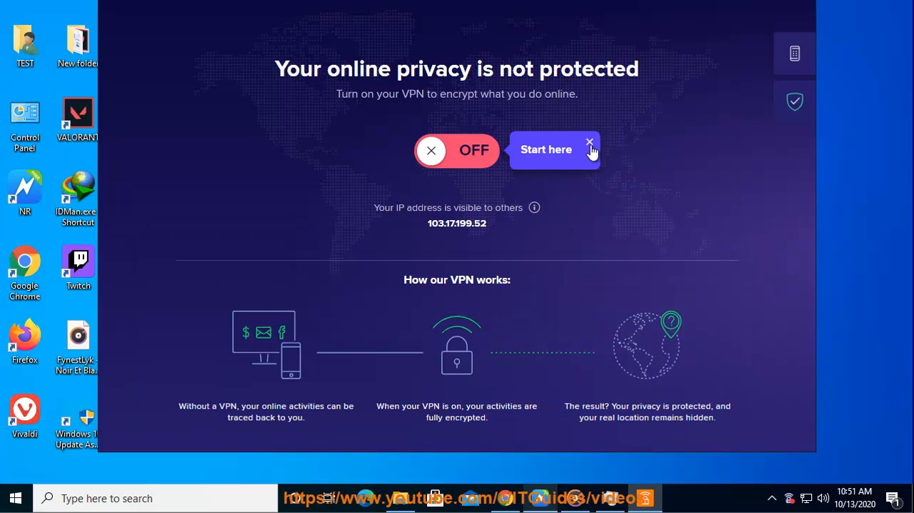
left_click(590, 141)
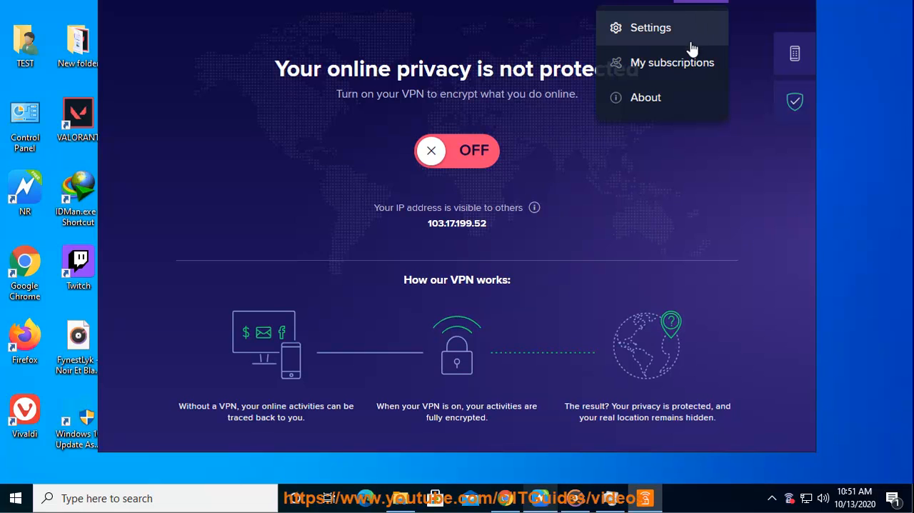
Show the Settings panel on the VPN Mode page with manual mode selected
left_click(650, 28)
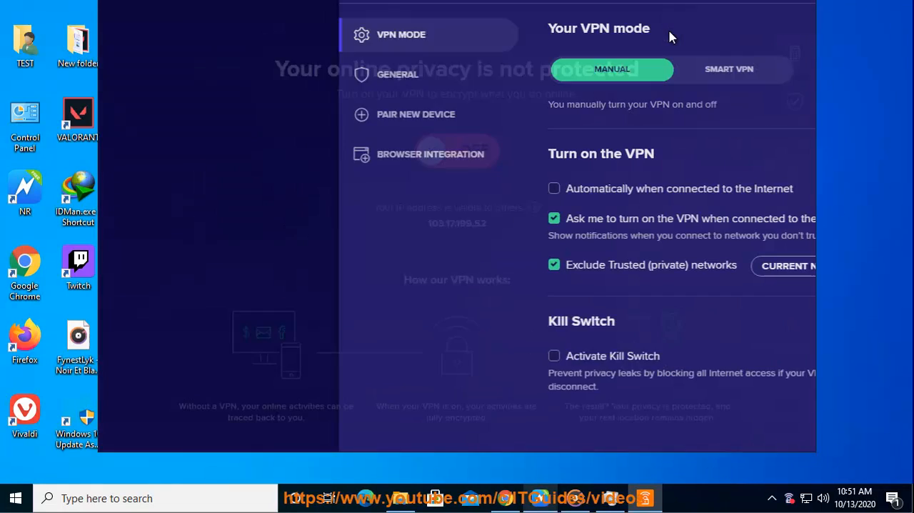